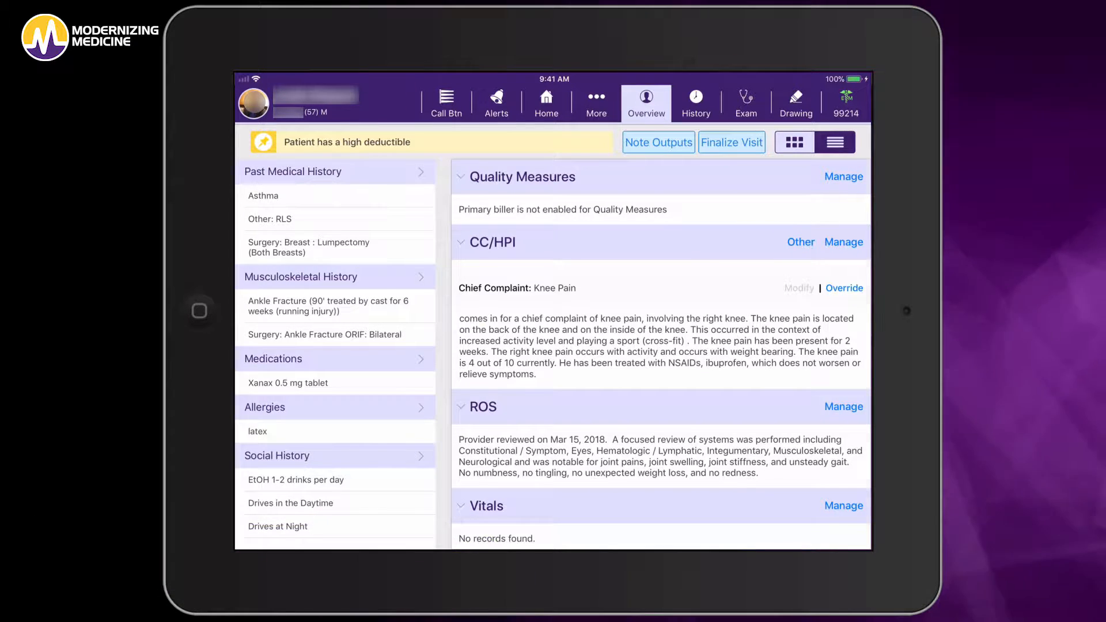
Switch the visit overview to tile layout with charges, CC/HPI, exam and Rx cards.
click(794, 142)
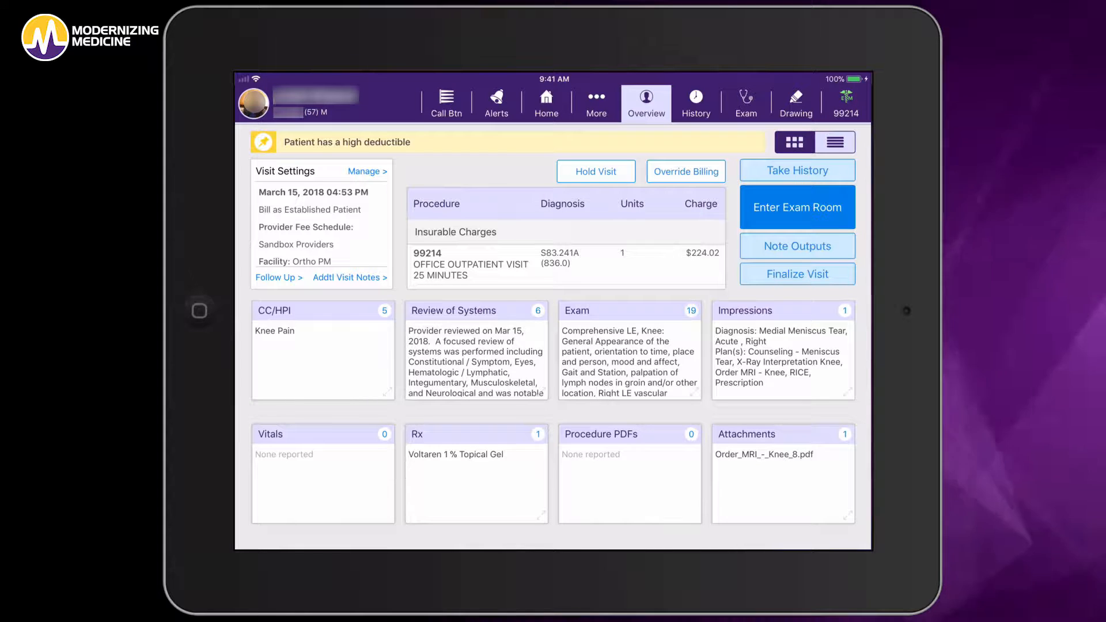
click(794, 142)
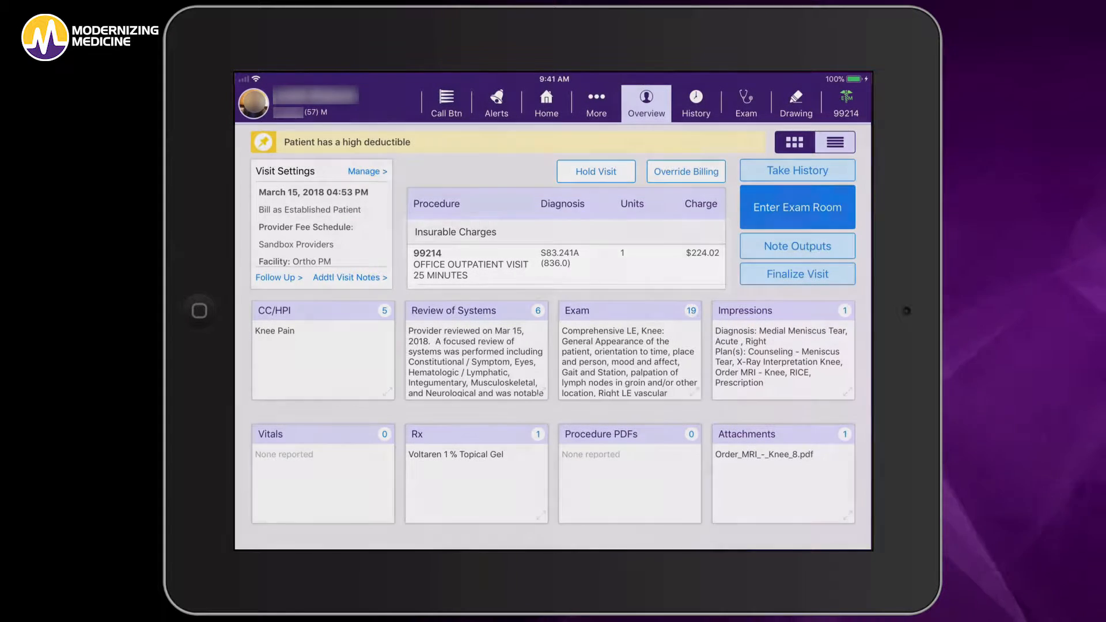
Return to the running note, review the exam text, and edit the CC/HPI.
click(835, 142)
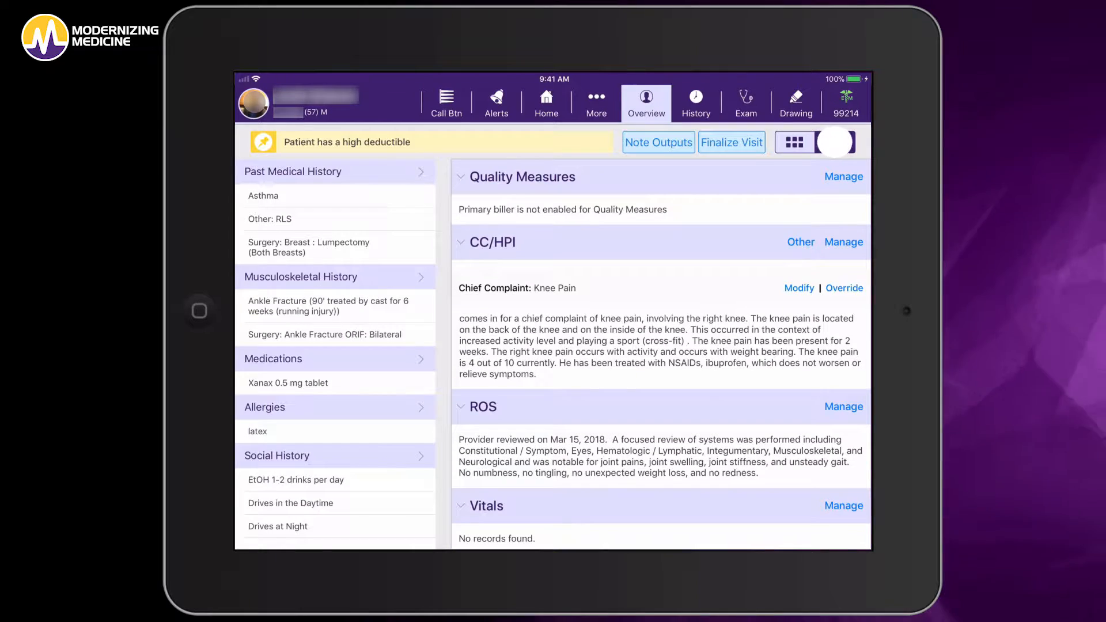
click(835, 142)
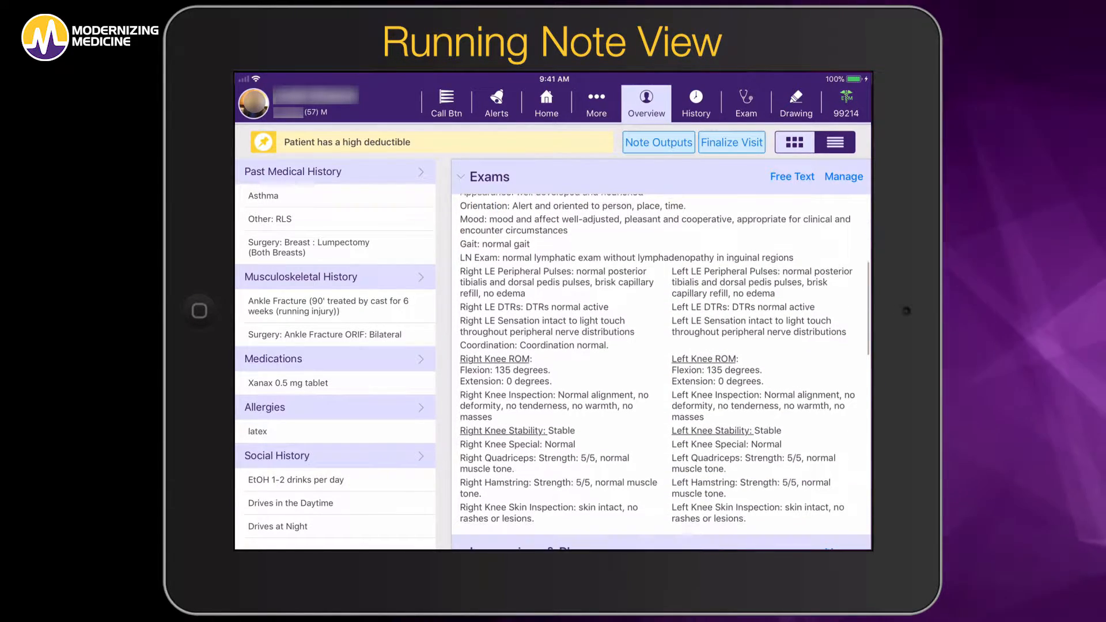
scroll(down, 3)
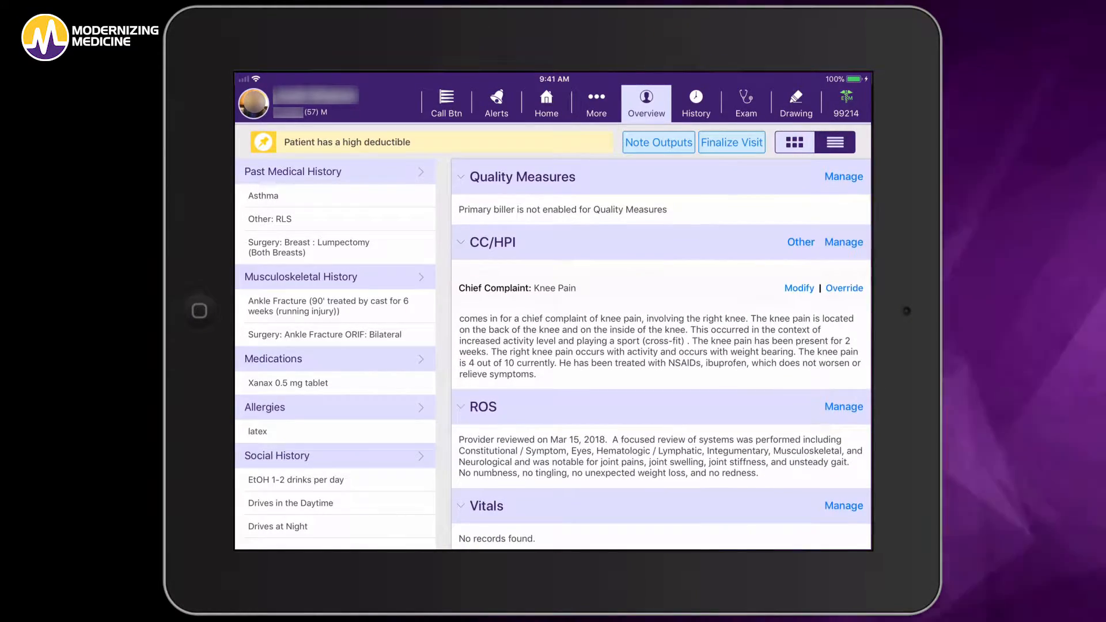
click(799, 288)
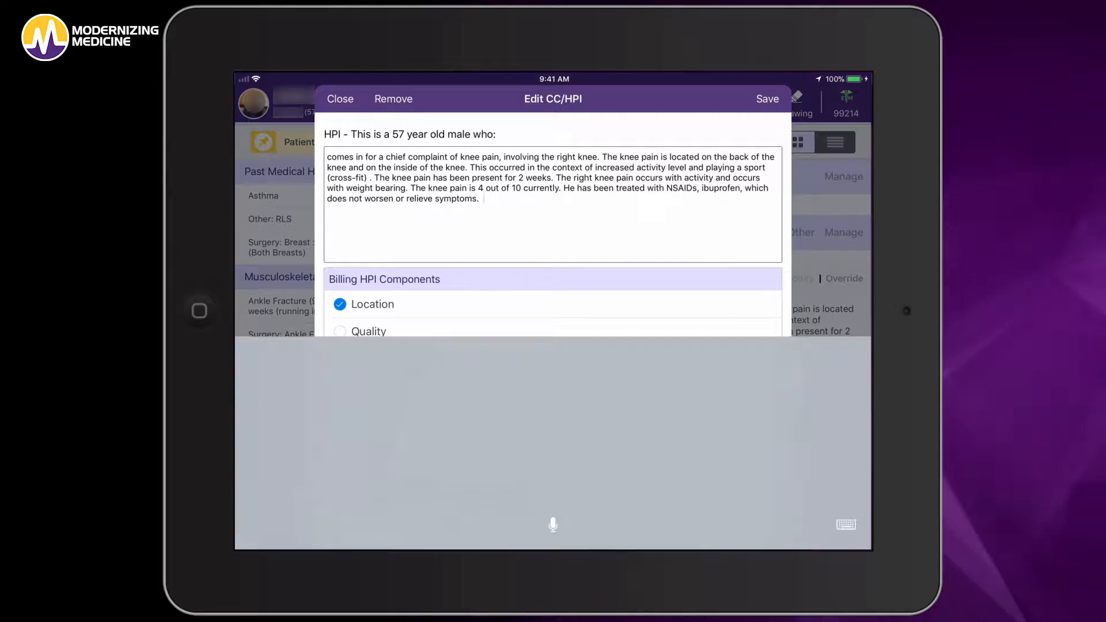
Dictate 'I may dictate notes as I see fit.' at the end of the HPI.
click(553, 524)
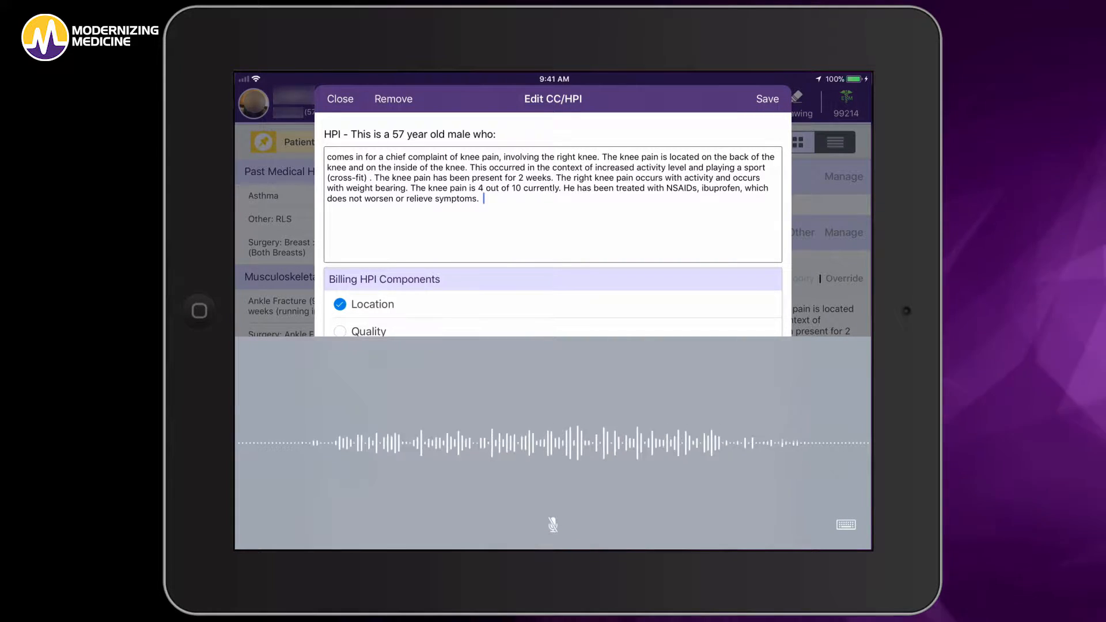
text(I may dictate notes as I see)
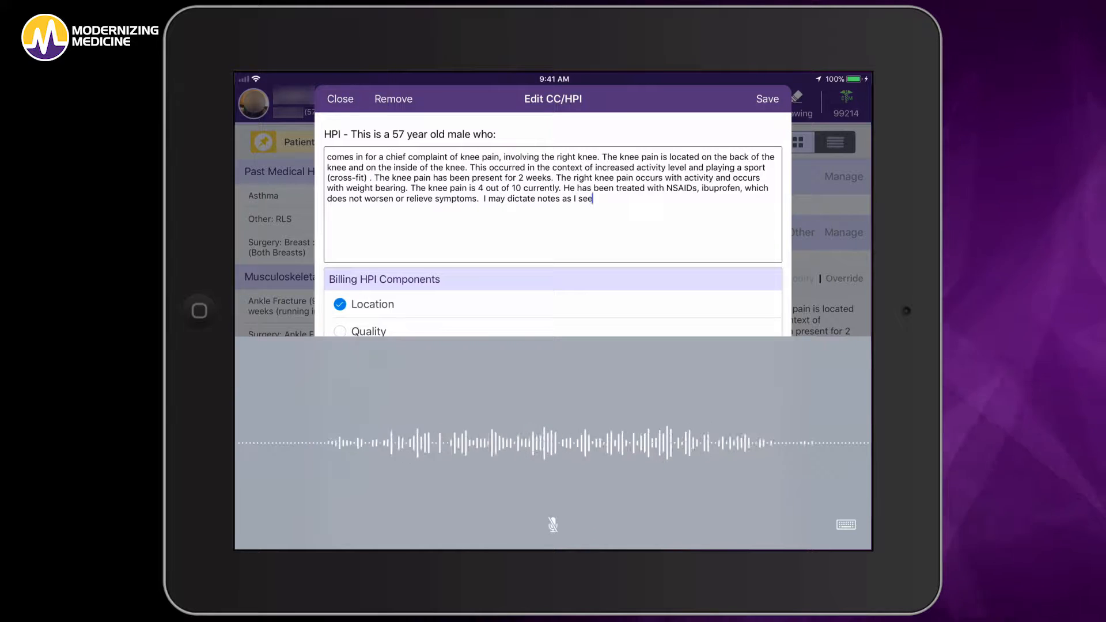
text(fit.)
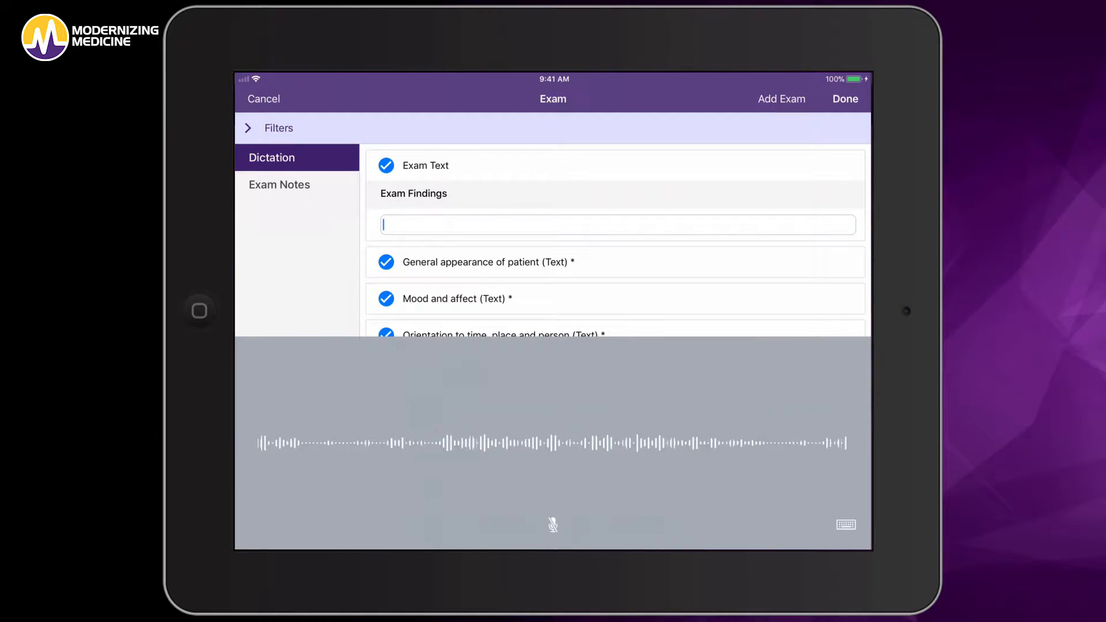
Dictate 'I am able to dictate my entire exam' into Exam Findings and show exam filters.
text(I am able to)
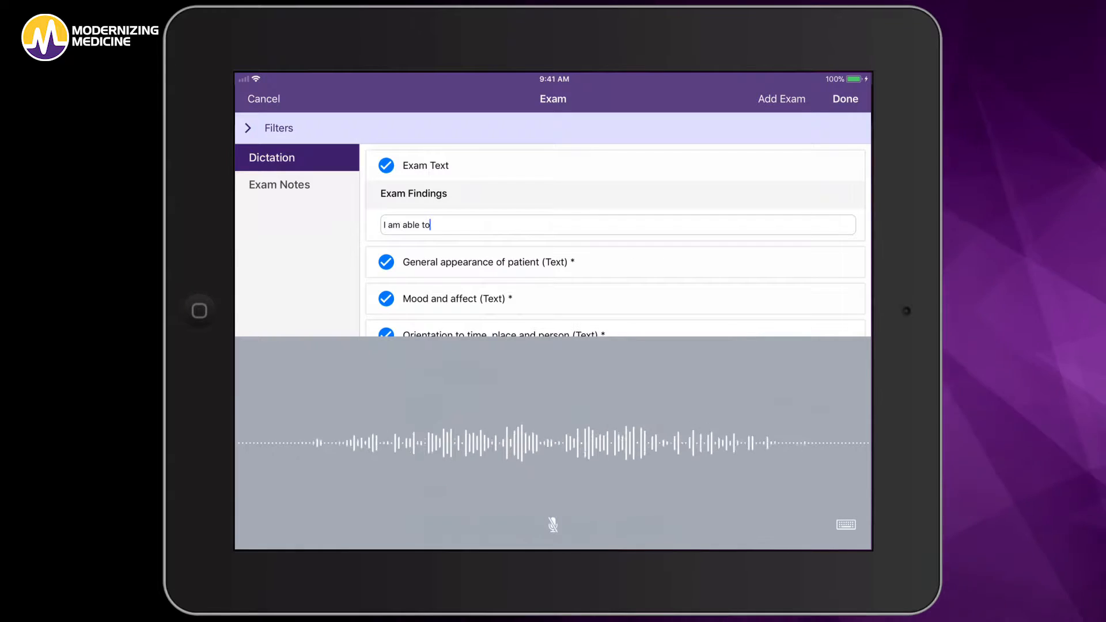
text(dictate my entire exam)
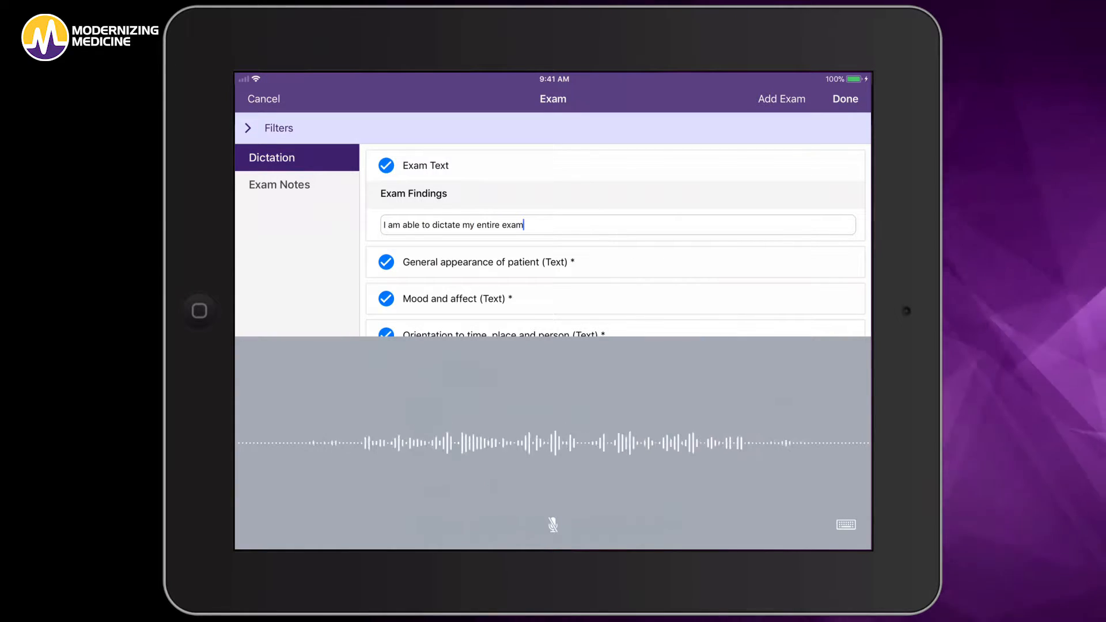
click(248, 128)
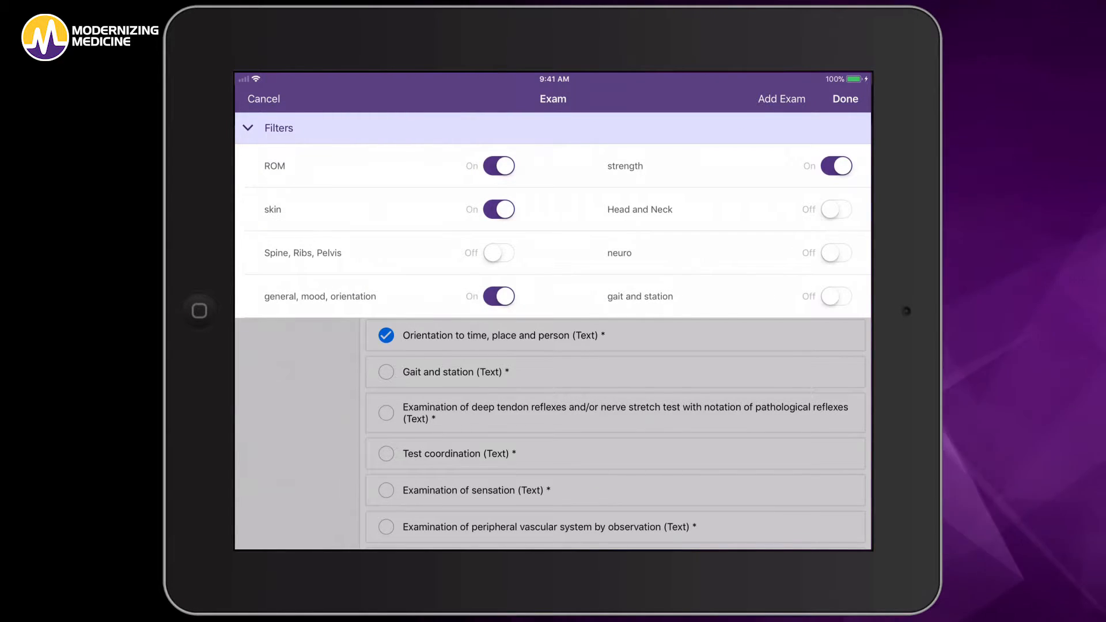
Turn on the gait and station filter and view E&M advice for 99214.
click(834, 295)
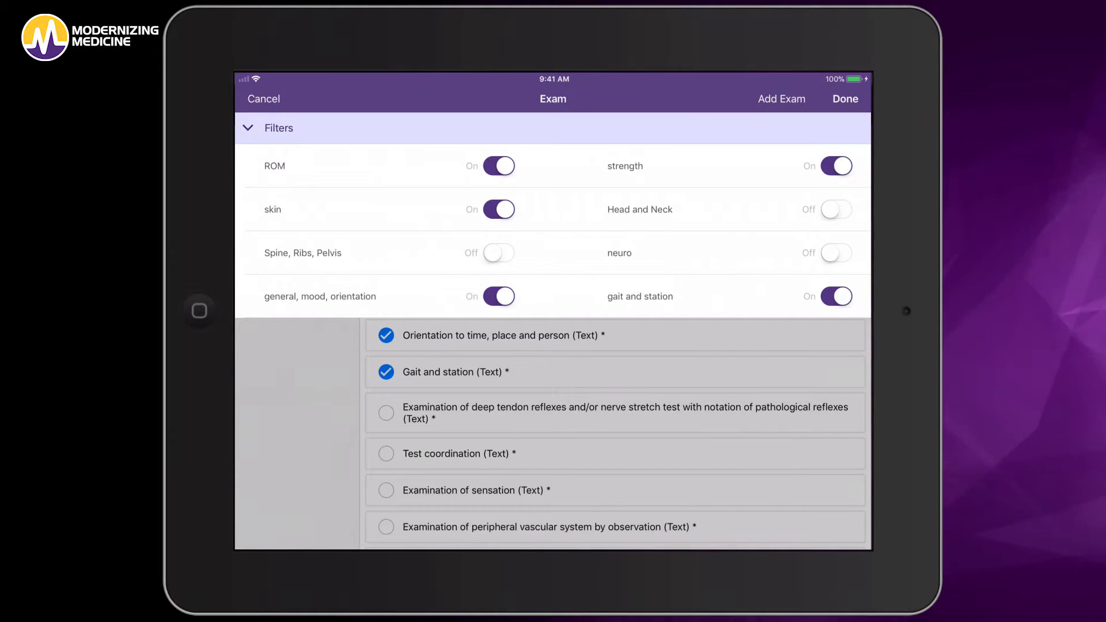
click(844, 98)
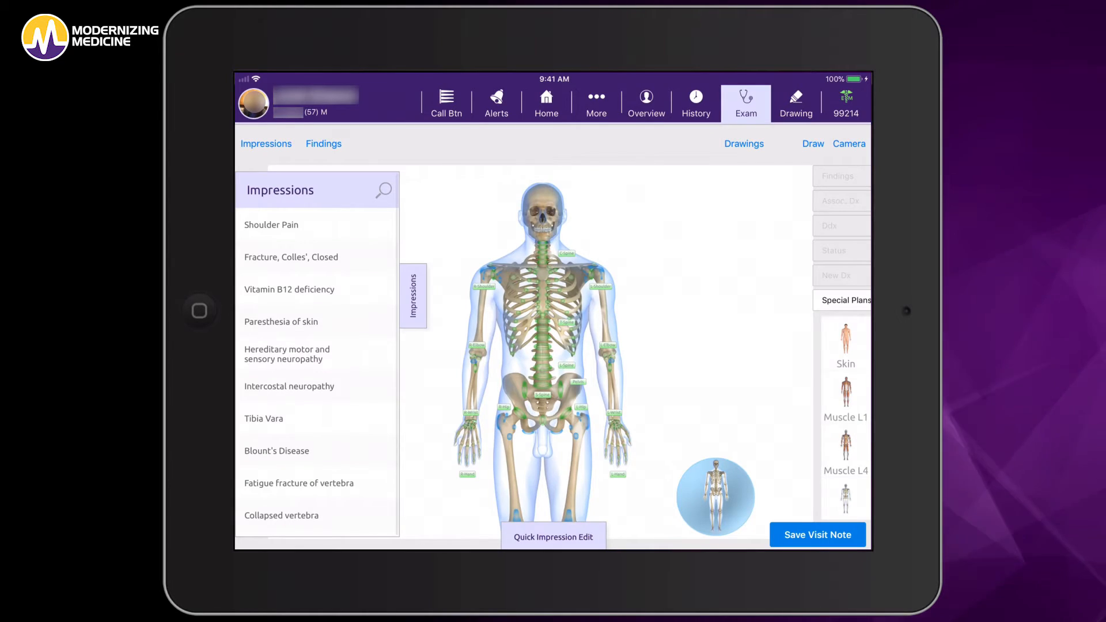
click(846, 103)
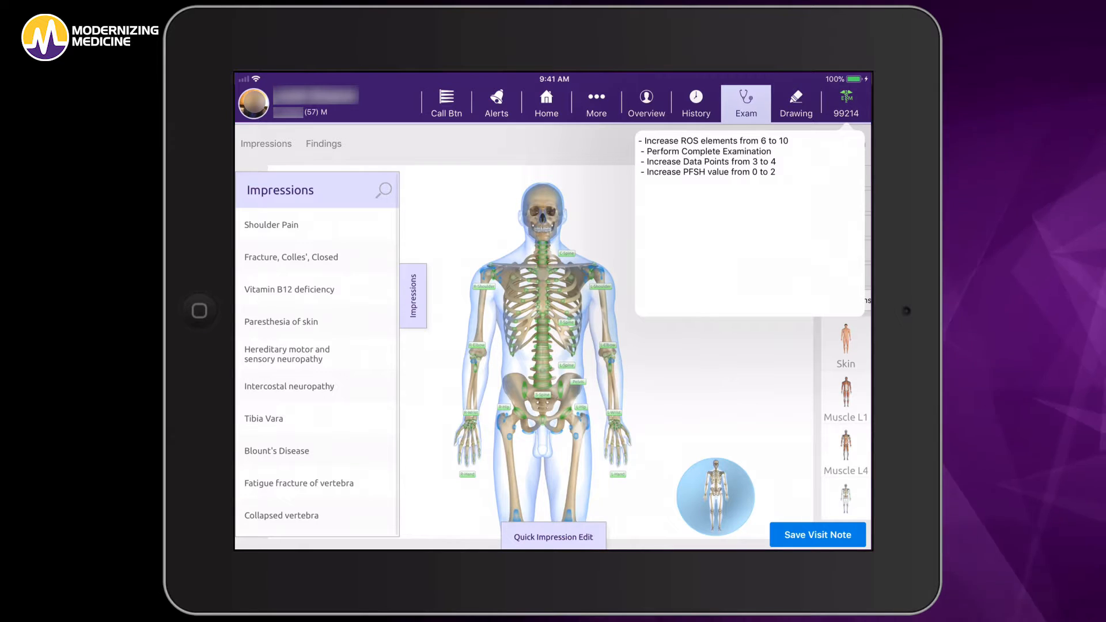